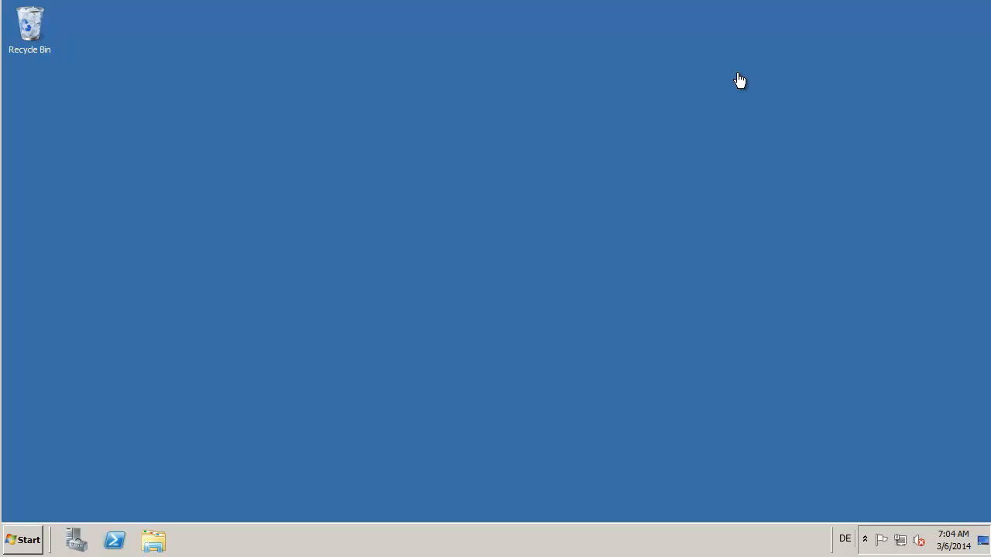
pyautogui.moveTo(287, 378)
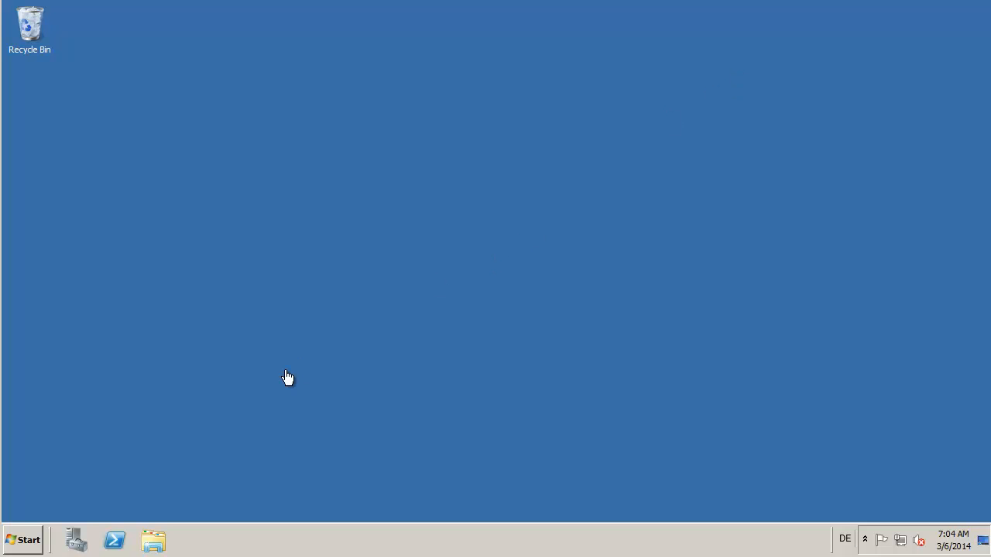
pyautogui.moveTo(114, 539)
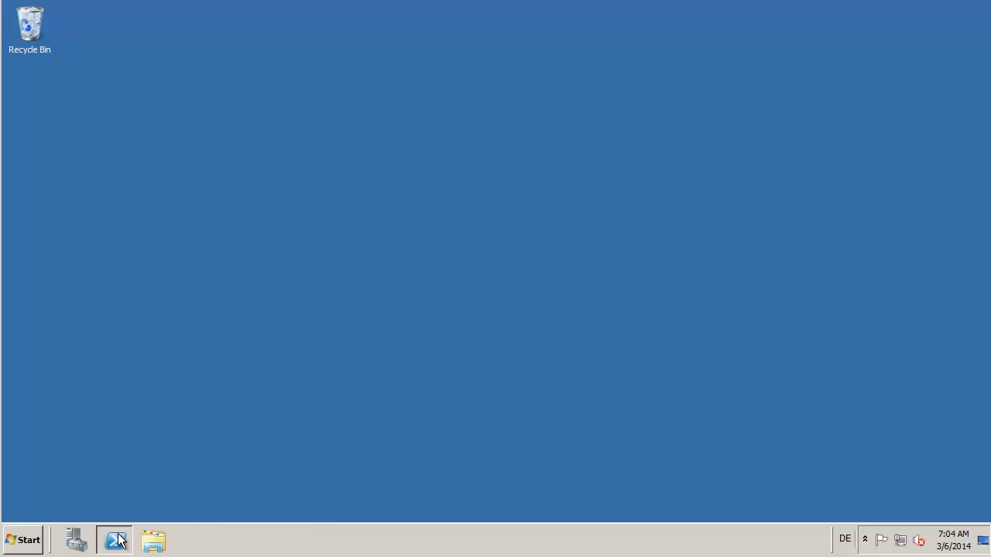
# Step: Restore the PowerShell console showing 'hello wolrd' and start a fresh prompt
pyautogui.click(114, 539)
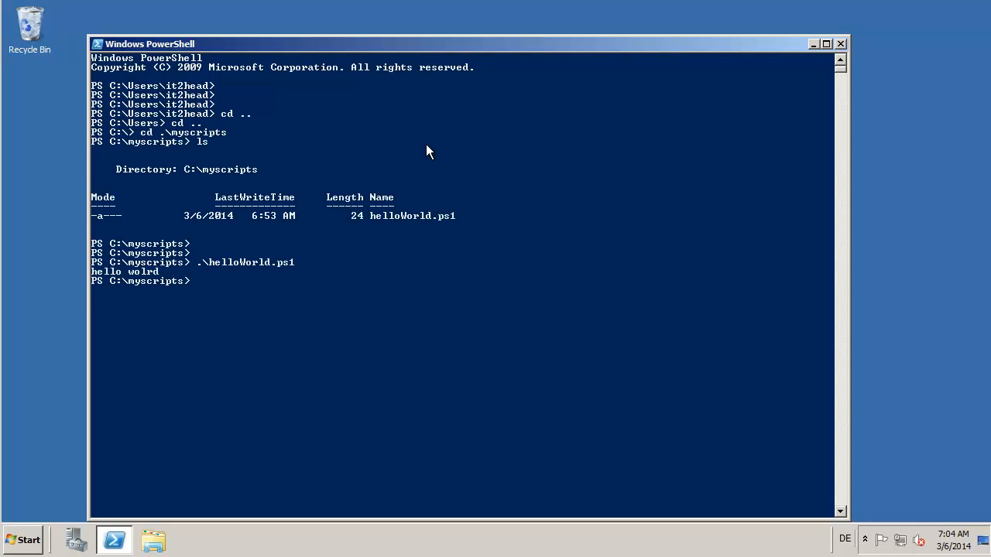
pyautogui.press('Return')
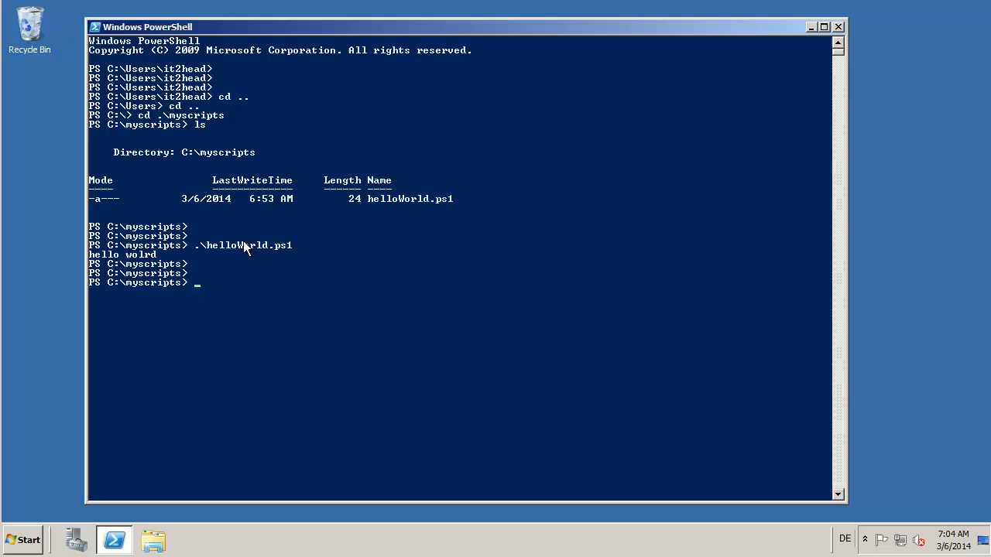
pyautogui.moveTo(52, 376)
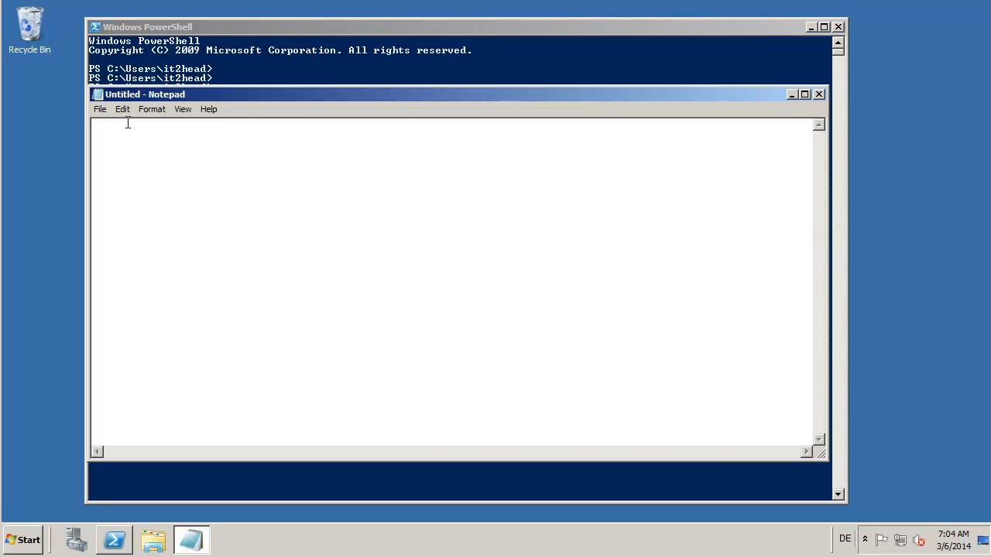
pyautogui.moveTo(116, 162)
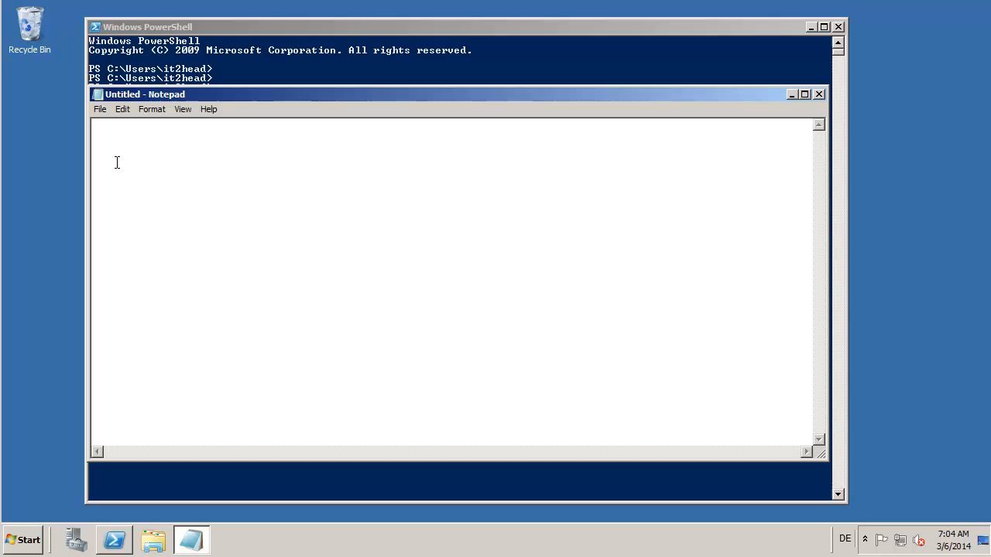
# Step: Enter 'powershell.exe -noexit -file c:\myscripts\helloworld.ps1' as the document's only line
pyautogui.write('pw')
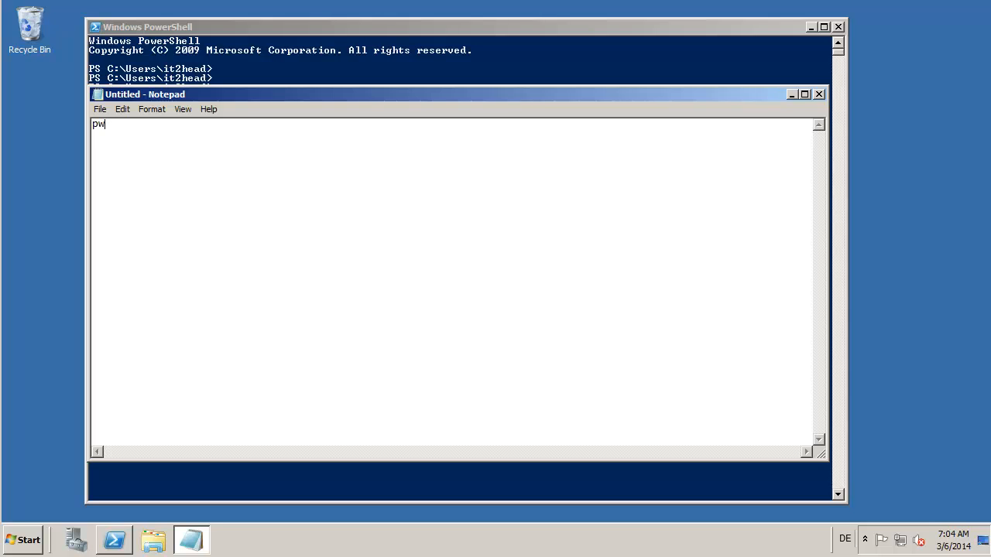
pyautogui.write('ower')
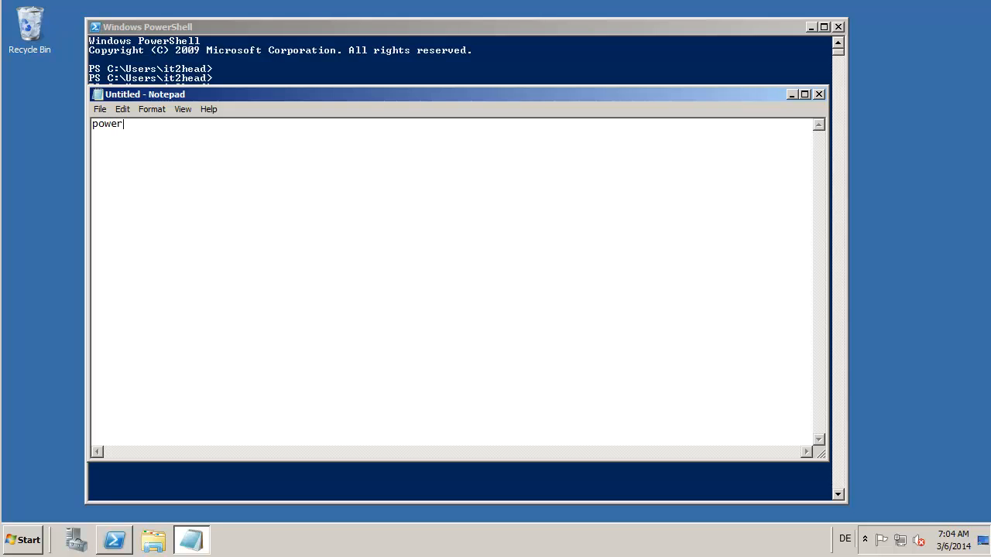
pyautogui.write('shell.exe -')
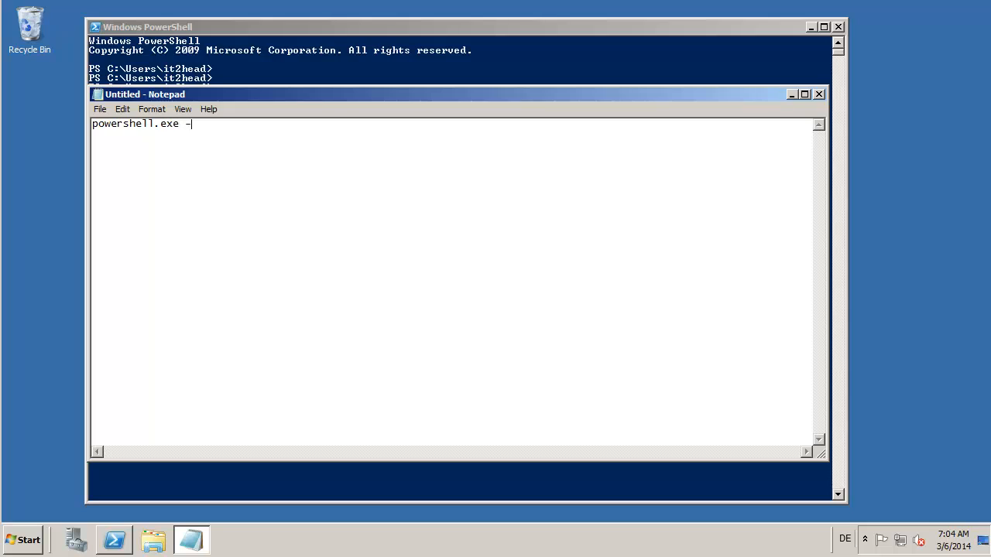
pyautogui.write('noexit')
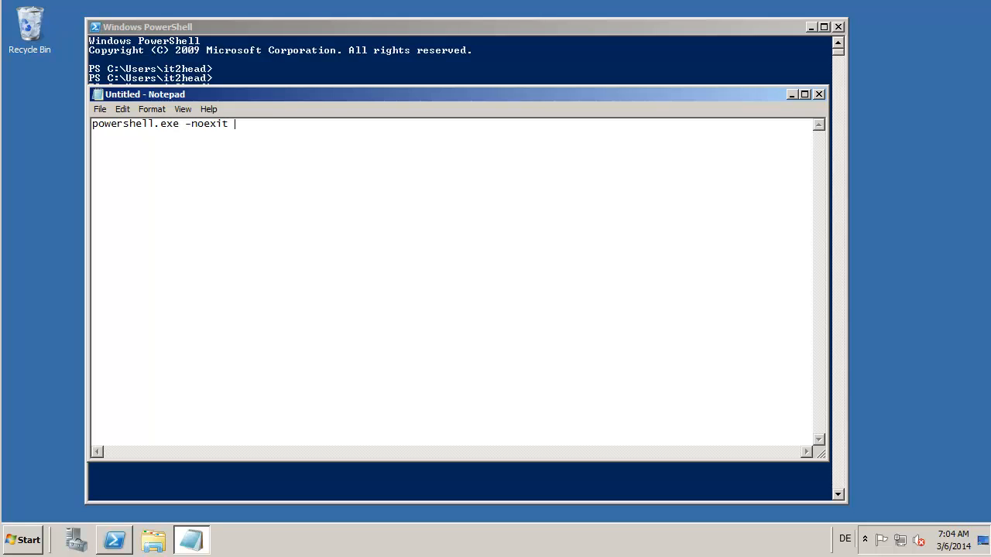
pyautogui.write('-file')
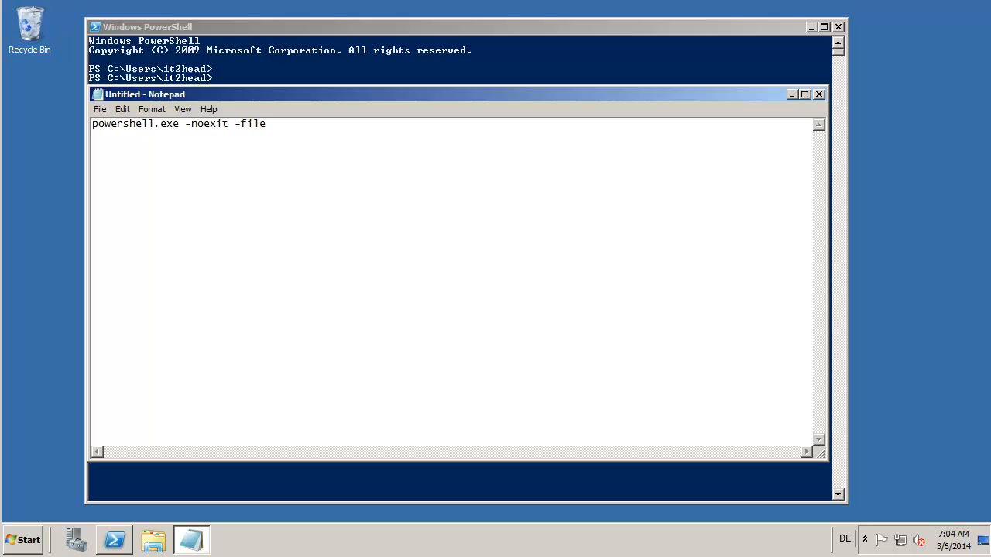
pyautogui.write('c')
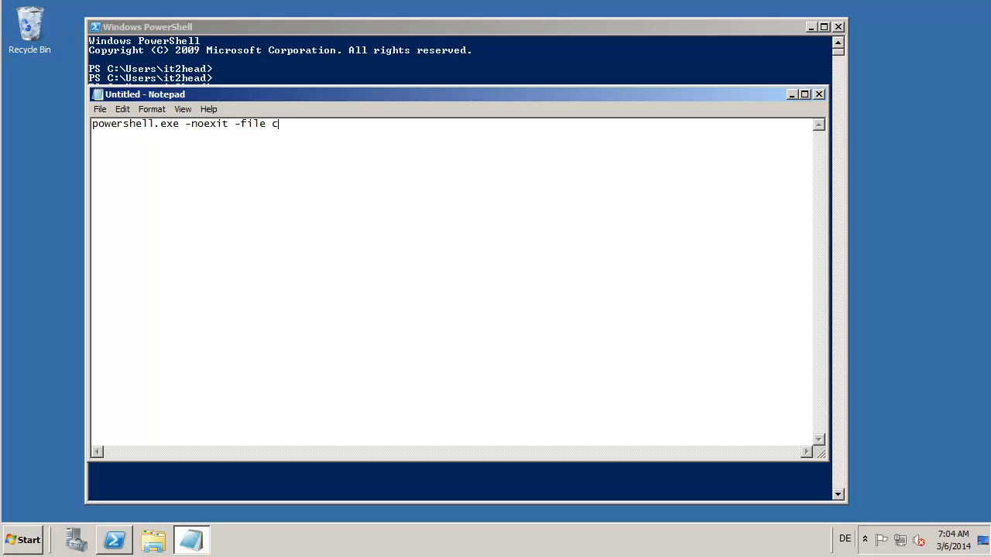
pyautogui.write(':\\')
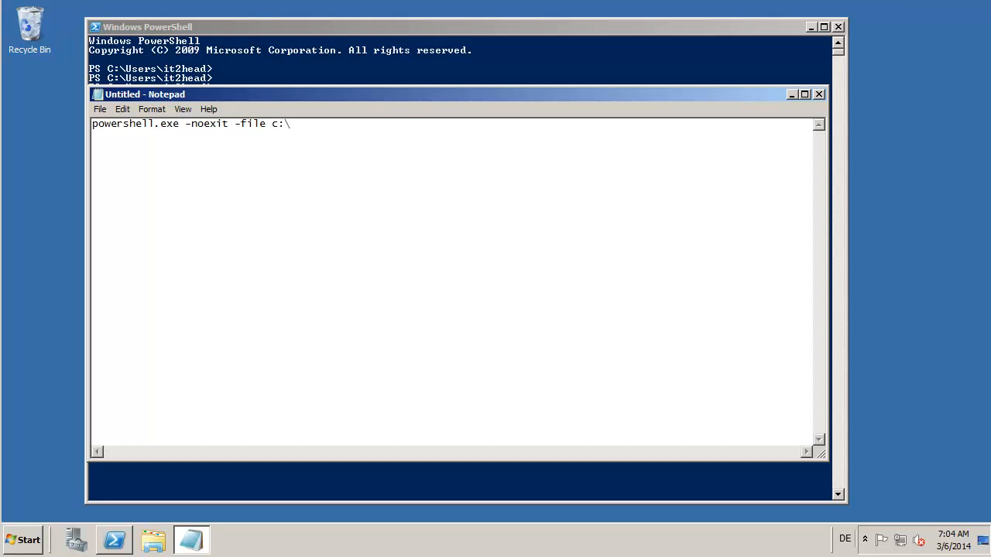
pyautogui.write('mysc')
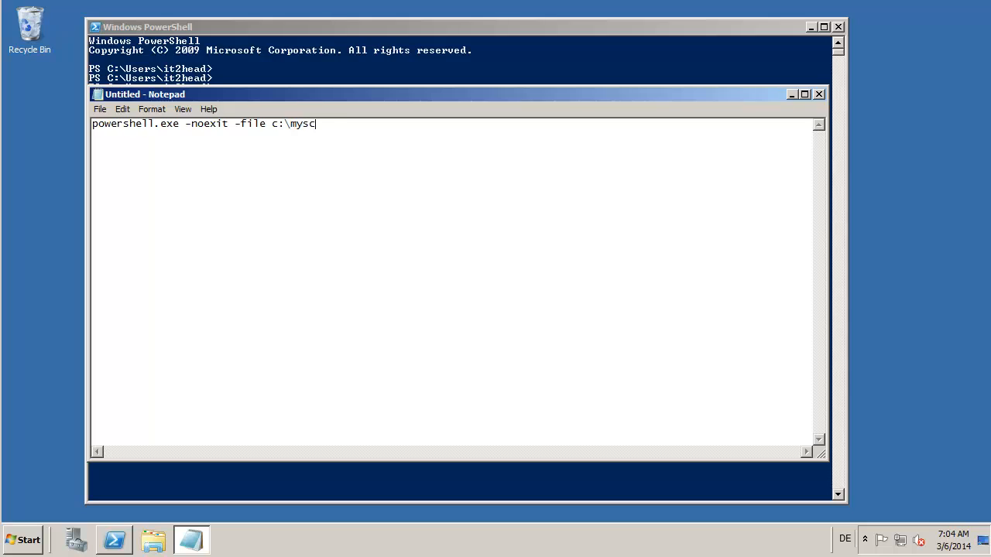
pyautogui.write('ripts')
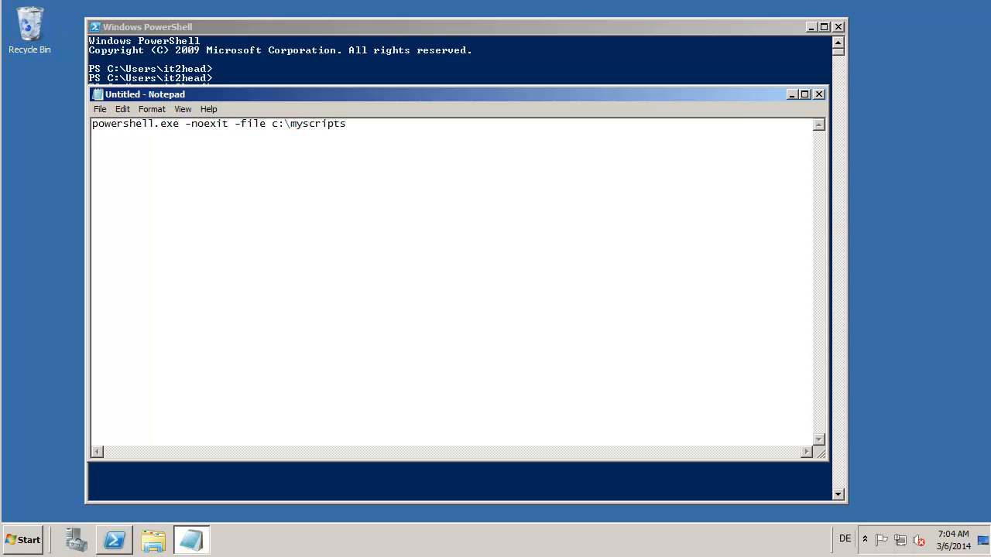
pyautogui.write('\\hellow')
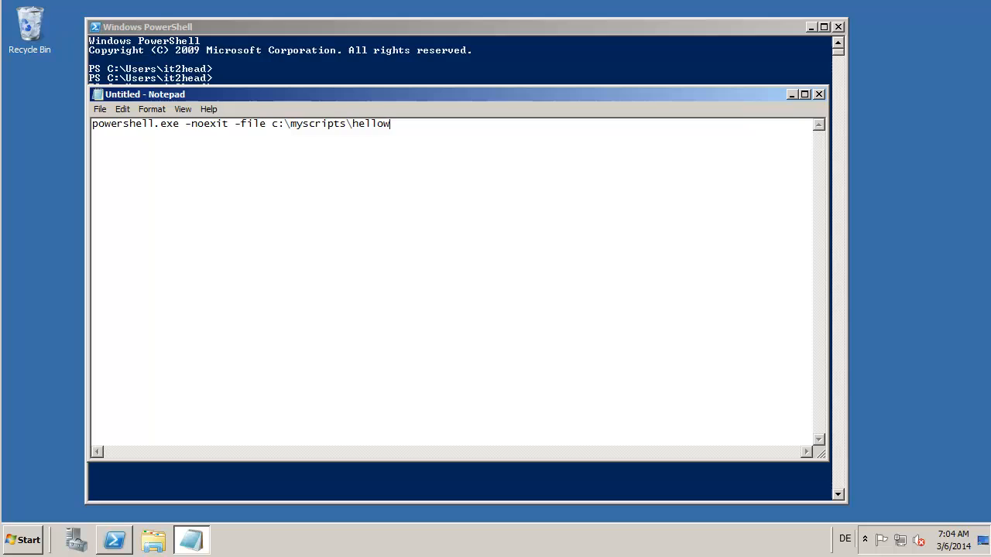
pyautogui.write('orld.ps')
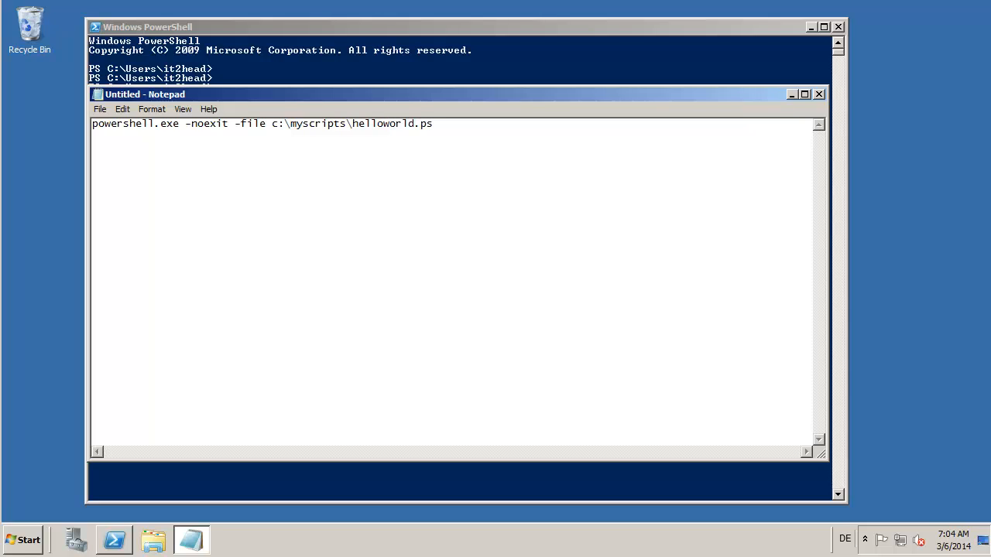
pyautogui.write('1')
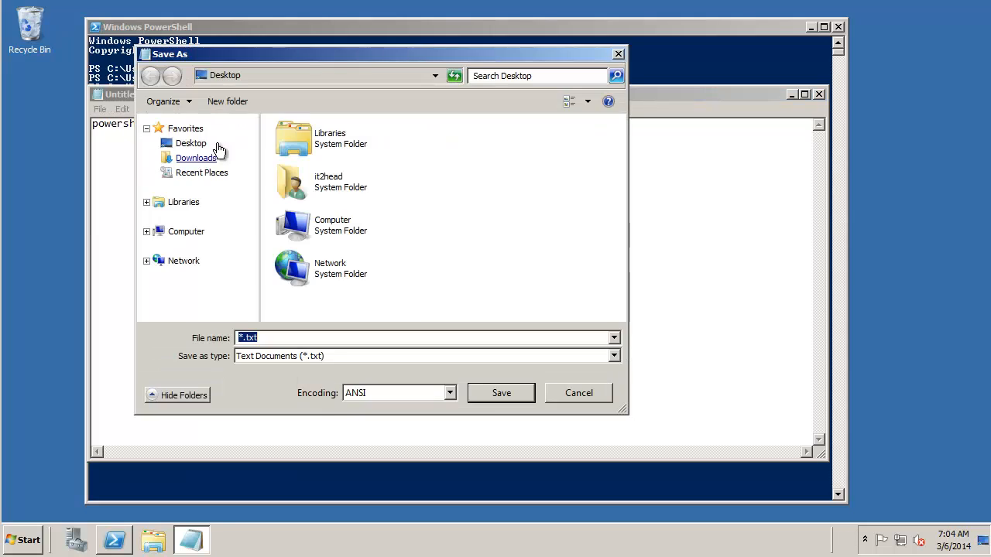
# Step: Save the document to the Desktop as helloWorld.bat with All Files type
pyautogui.click(146, 203)
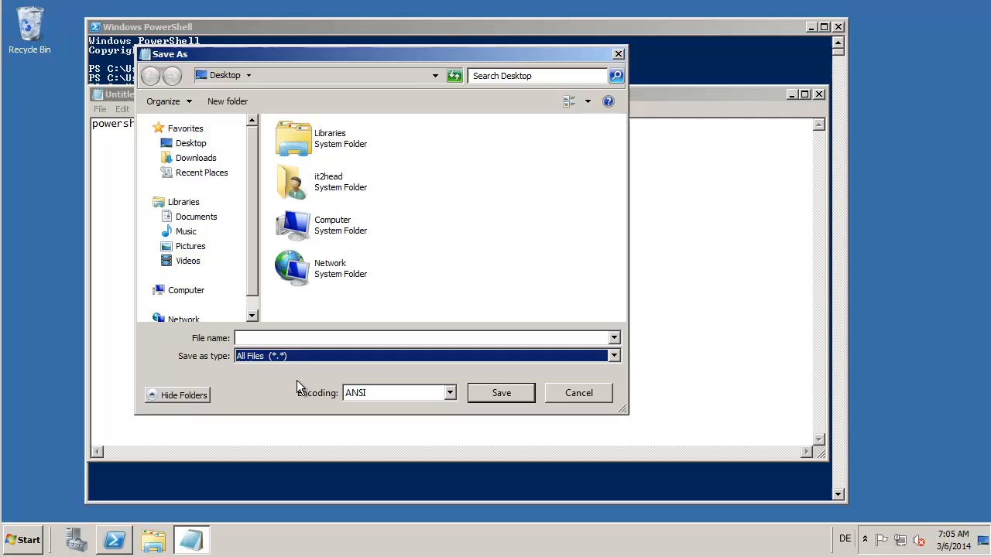
pyautogui.write('helloWorld.')
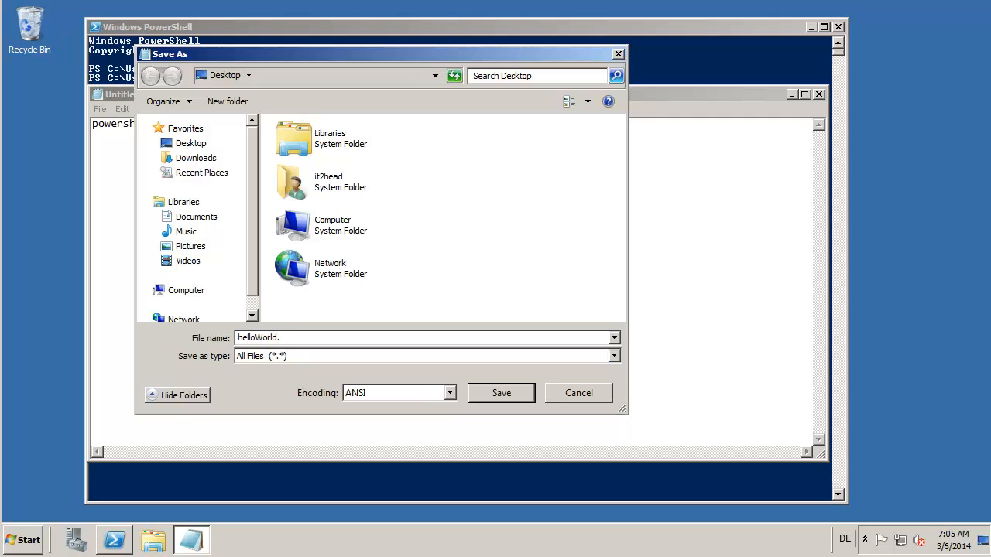
pyautogui.write('bat')
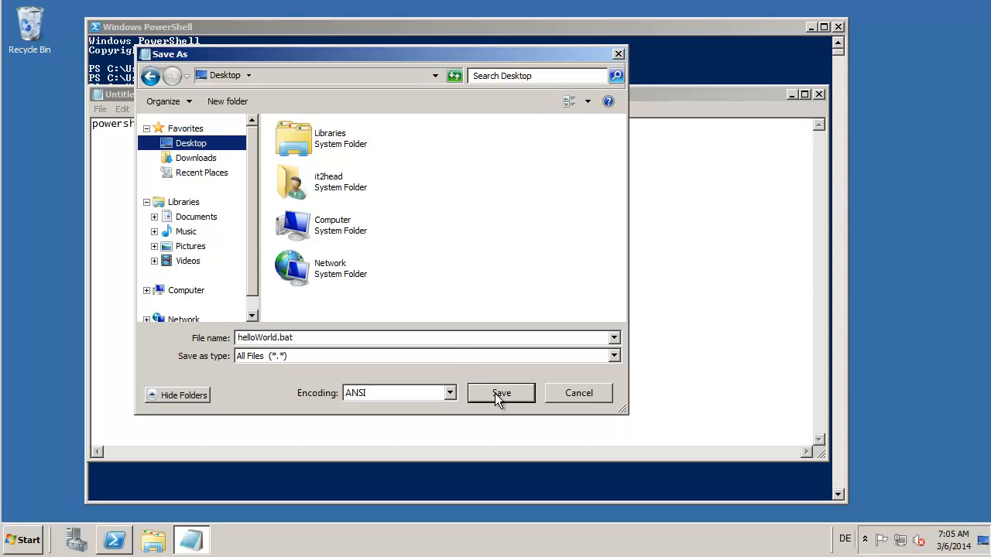
pyautogui.click(501, 392)
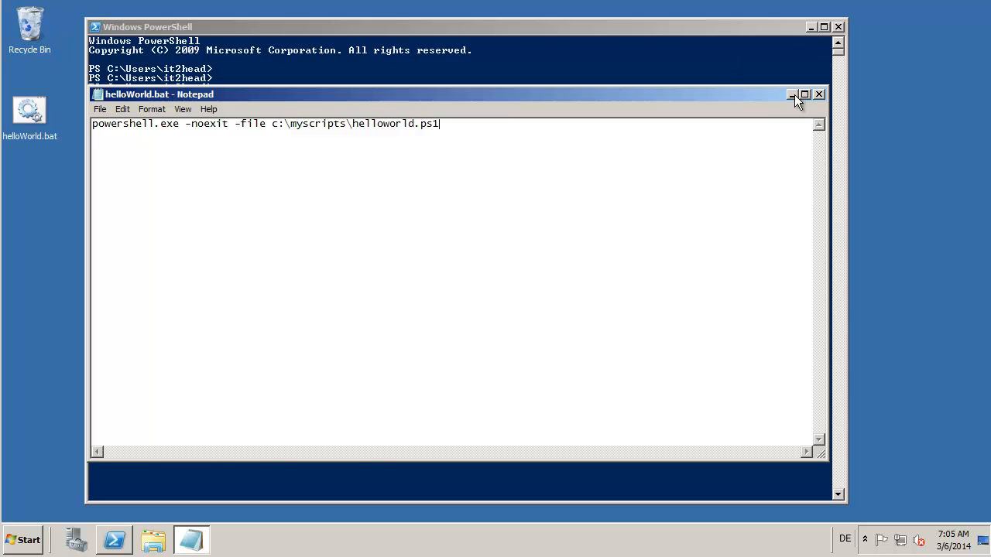
# Step: Minimize Notepad and place the helloWorld.bat icon at the top middle of the desktop
pyautogui.click(792, 94)
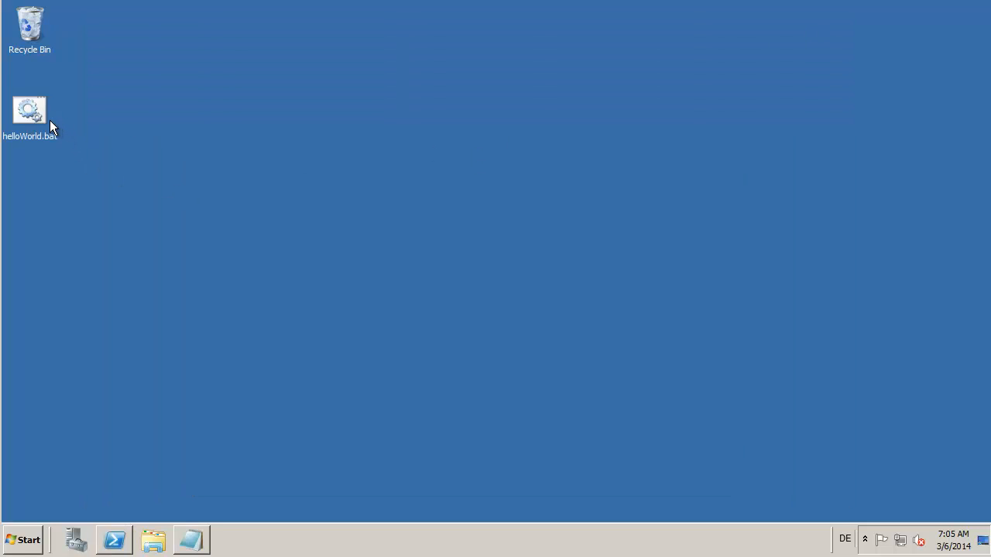
pyautogui.moveTo(29, 109); pyautogui.dragTo(436, 109)
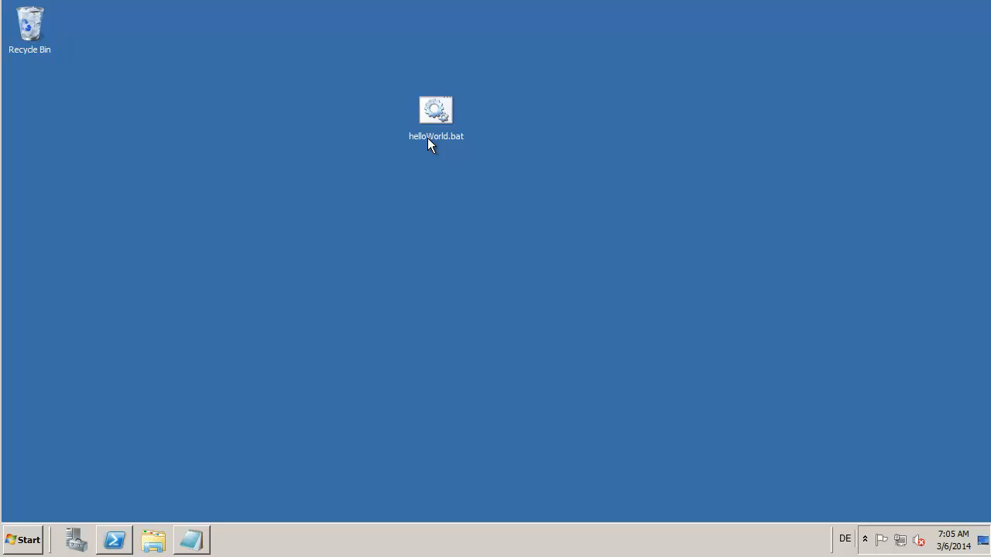
pyautogui.click(435, 110)
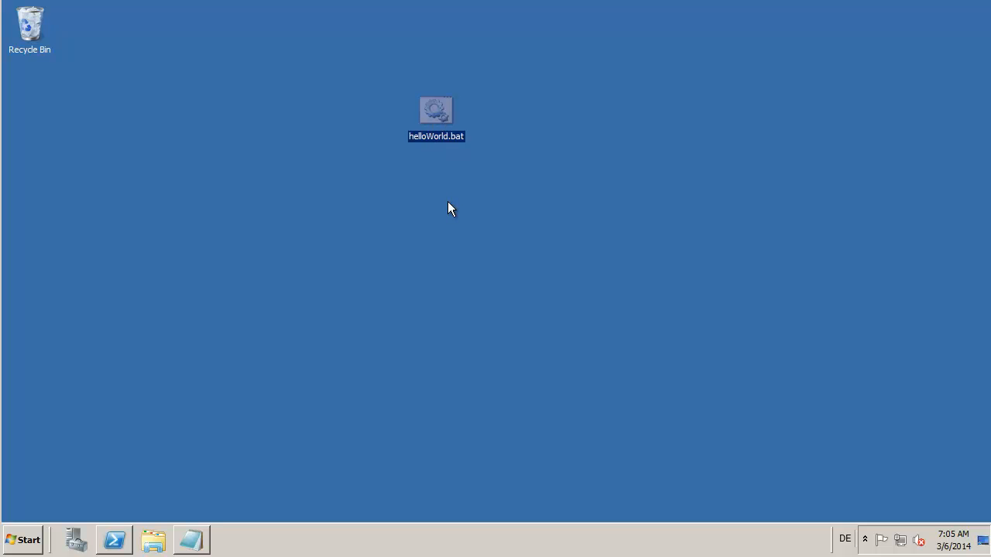
pyautogui.moveTo(453, 141)
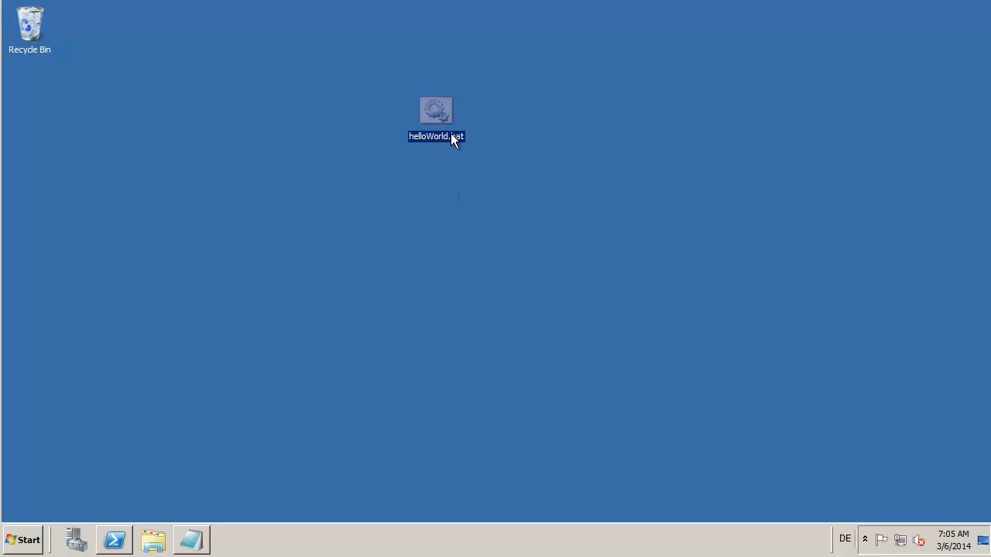
# Step: Run helloWorld.bat and raise the resulting cmd.exe console higher on screen
pyautogui.doubleClick(436, 110)
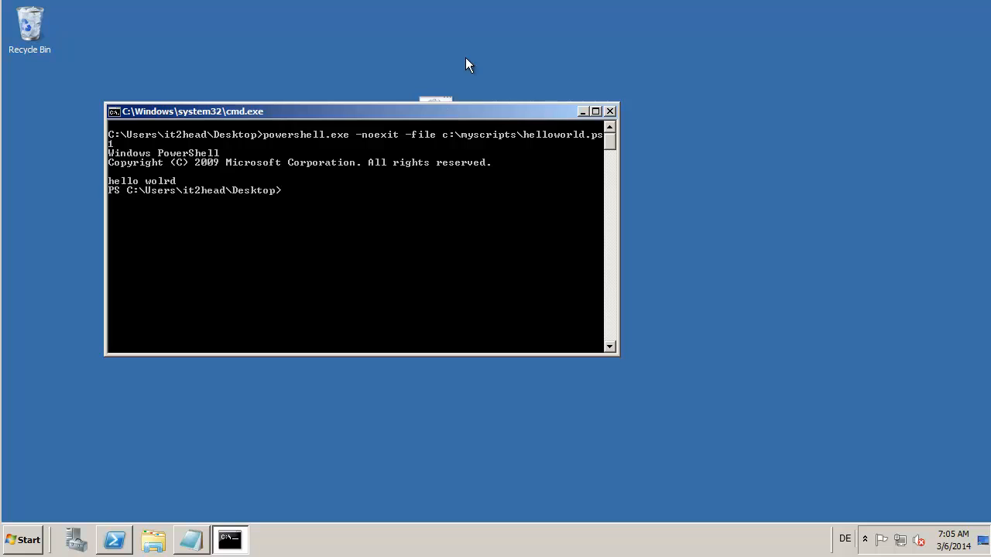
pyautogui.moveTo(356, 110); pyautogui.dragTo(391, 31)
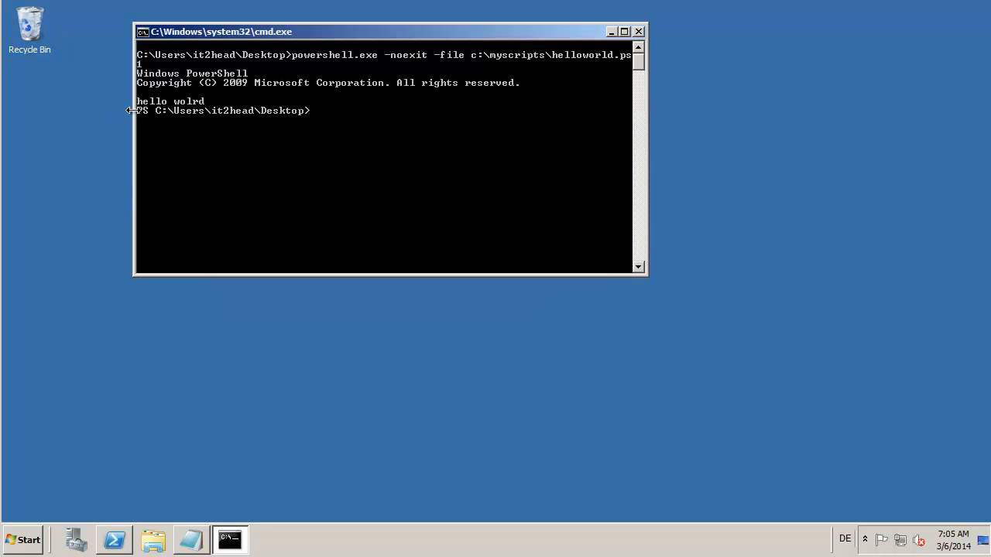
pyautogui.moveTo(441, 323)
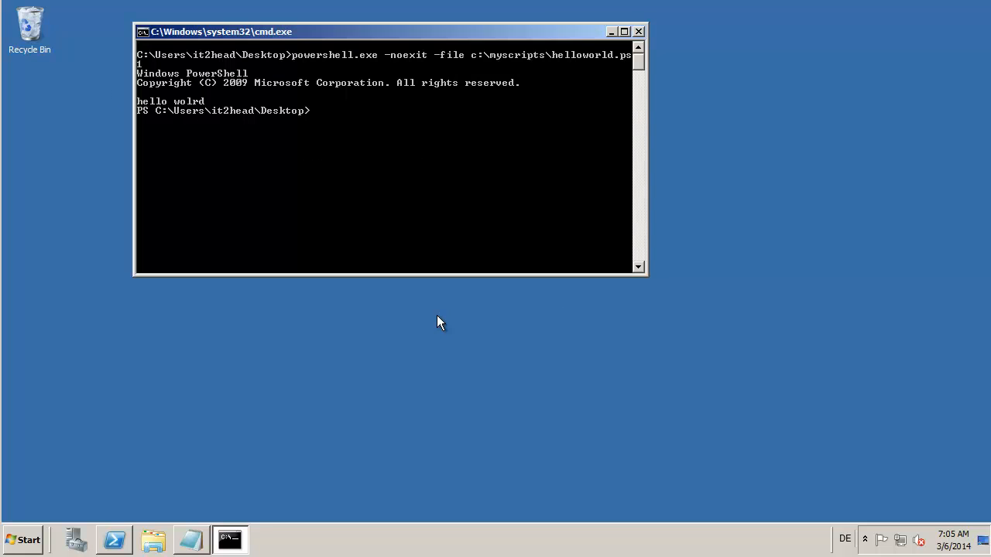